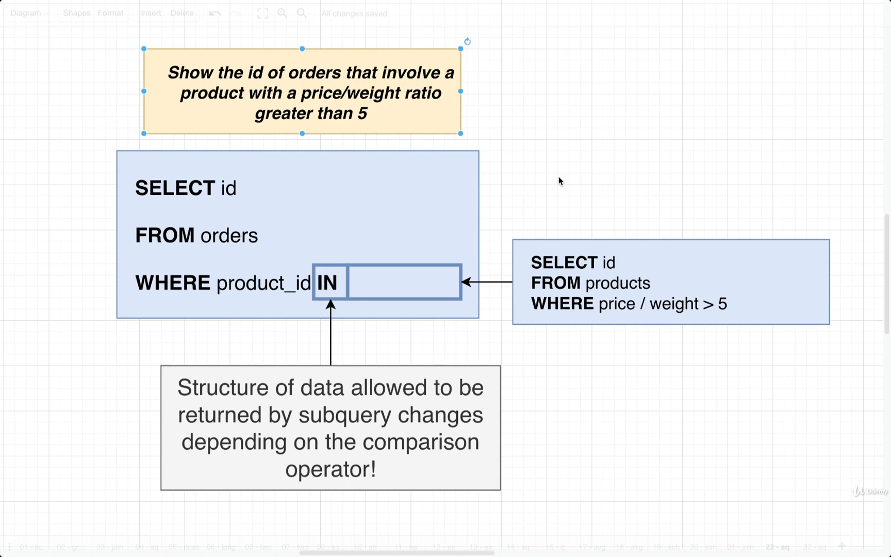
mouse_move(597, 374)
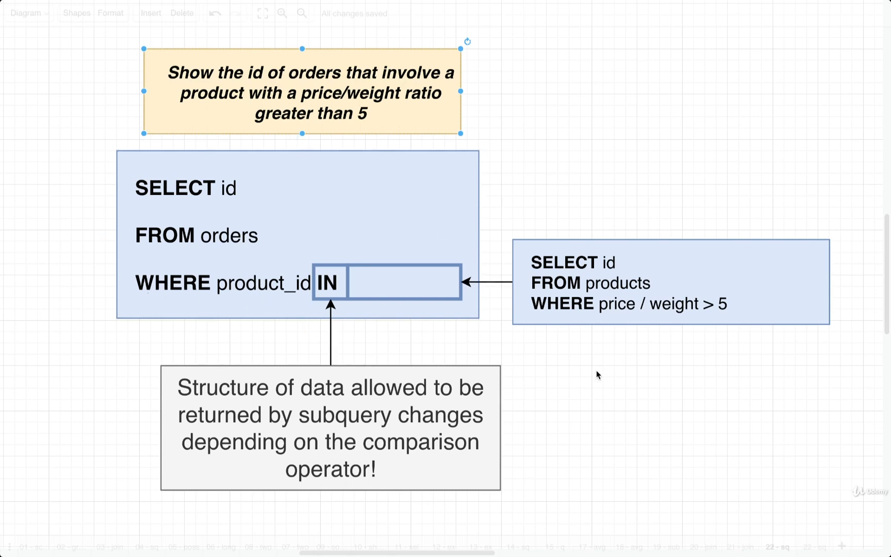
mouse_move(571, 154)
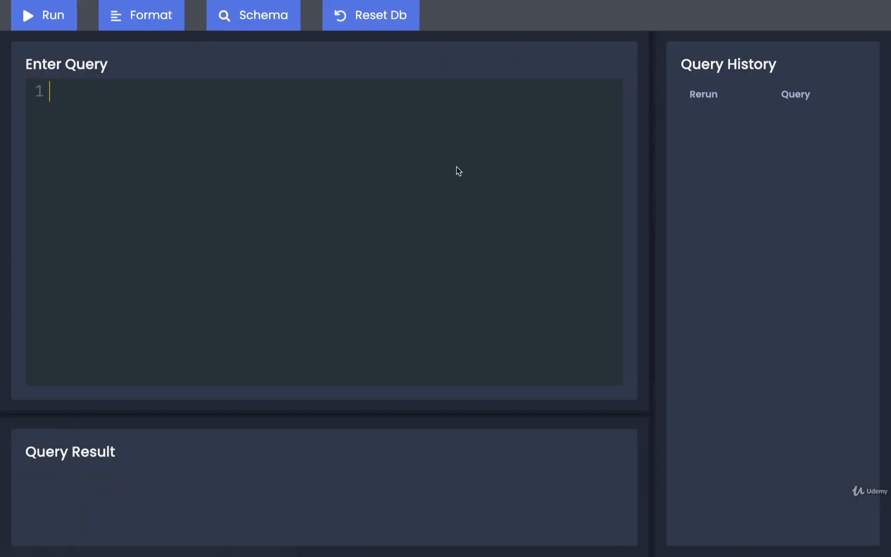
- Write and run SELECT id FROM products WHERE price / weight > 5; returning the matching product ids
type("SELECT id")
type("FROM p")
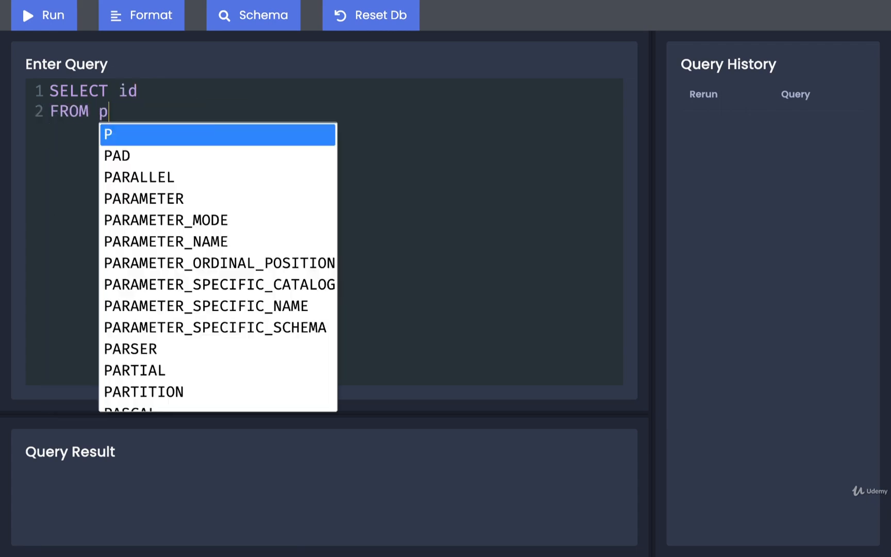
type("roducts")
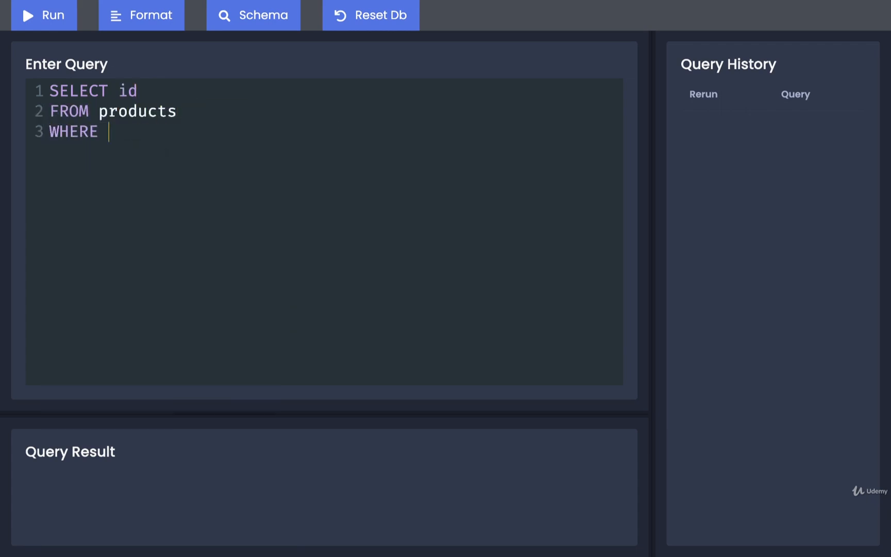
type("price / weight")
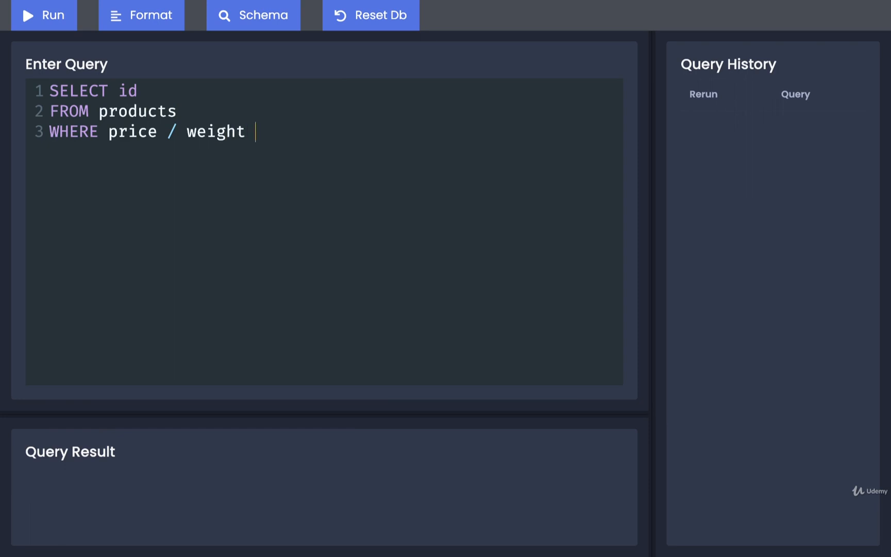
type("> 5;")
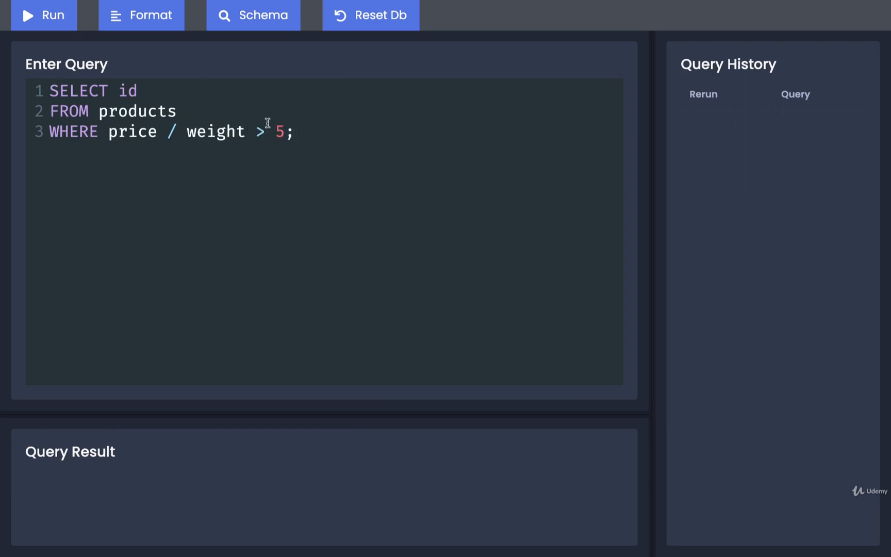
left_click(43, 14)
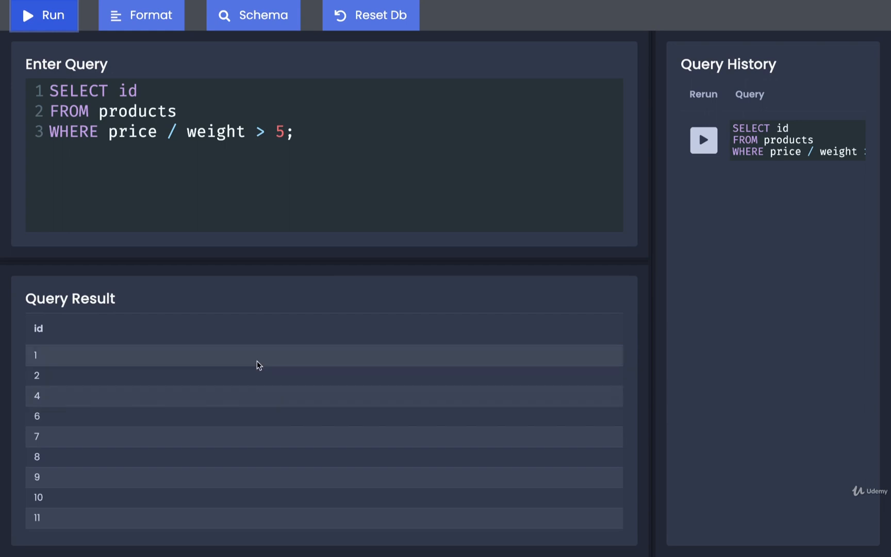
- Scroll down the Query Result list of matching product ids, reaching the low 40s
scroll("down", 3)
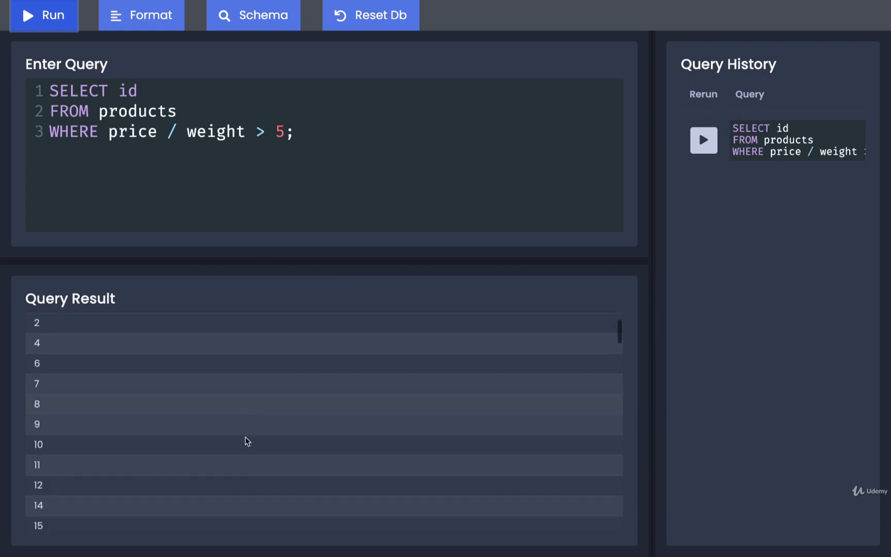
scroll("down", 3)
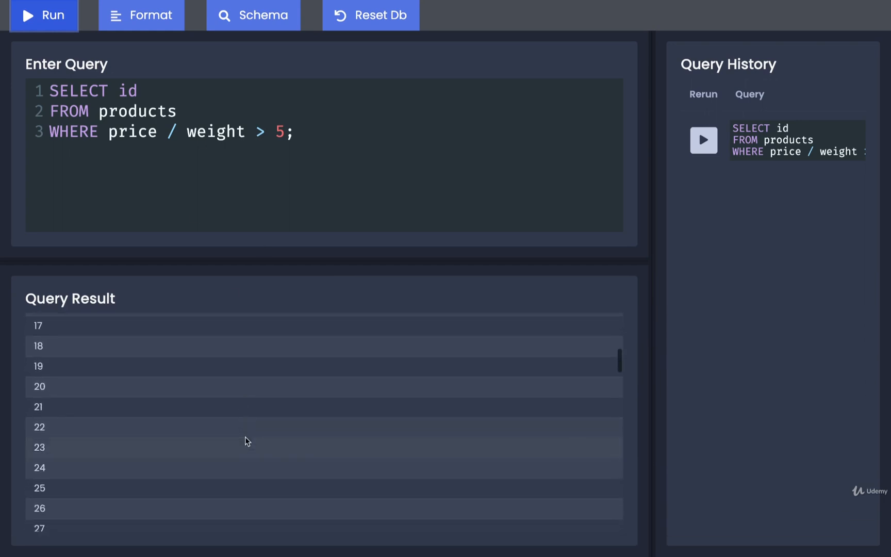
scroll("down", 3)
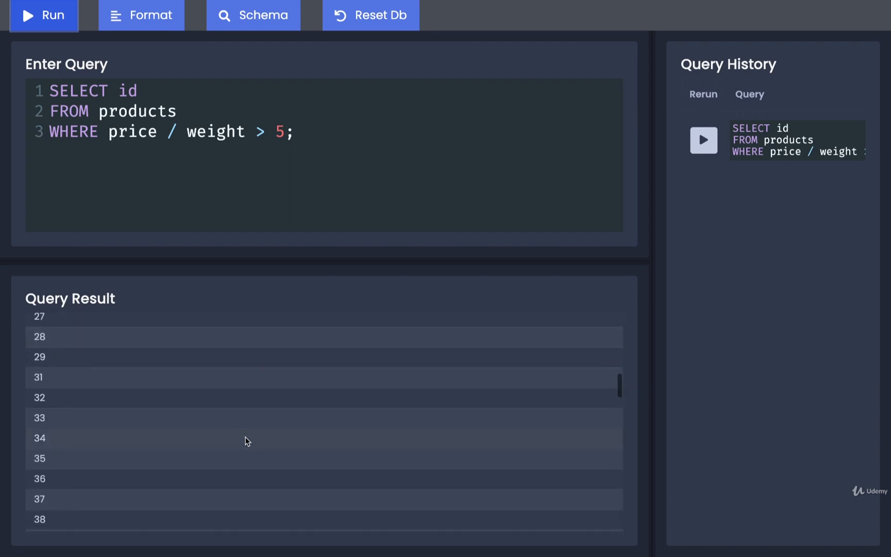
scroll("down", 3)
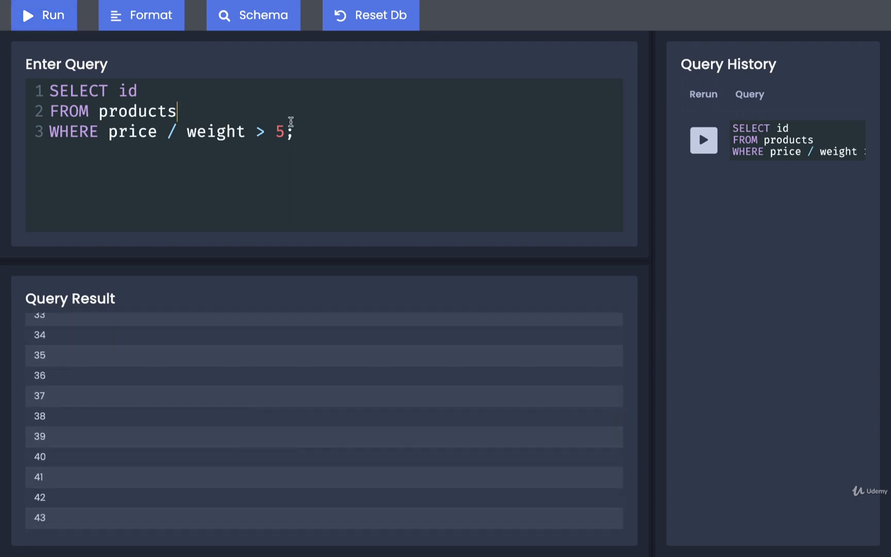
- Rerun the products query with the ratio threshold at 300, then at 50
type("300")
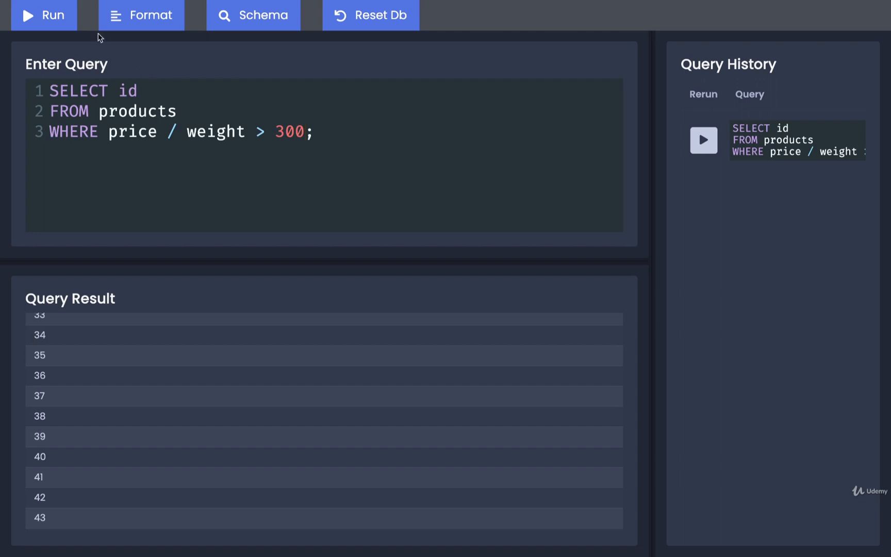
left_click(43, 15)
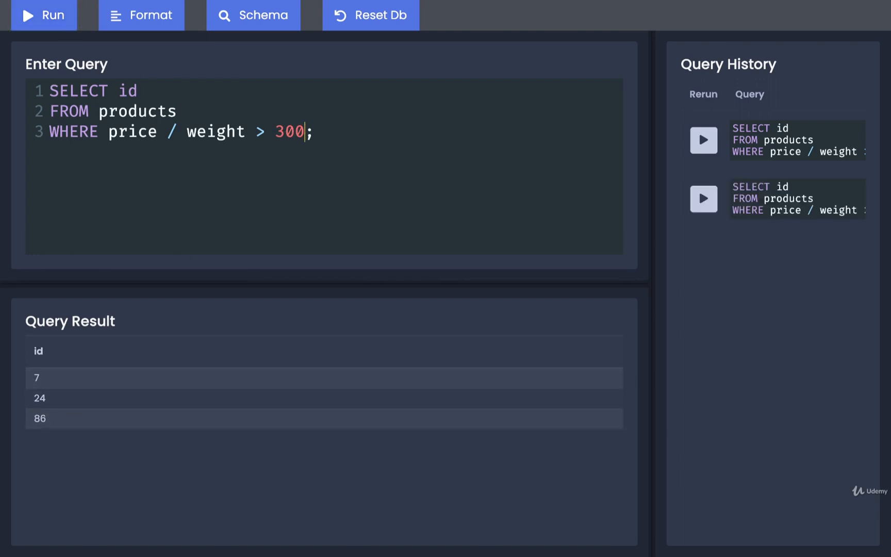
left_click(43, 15)
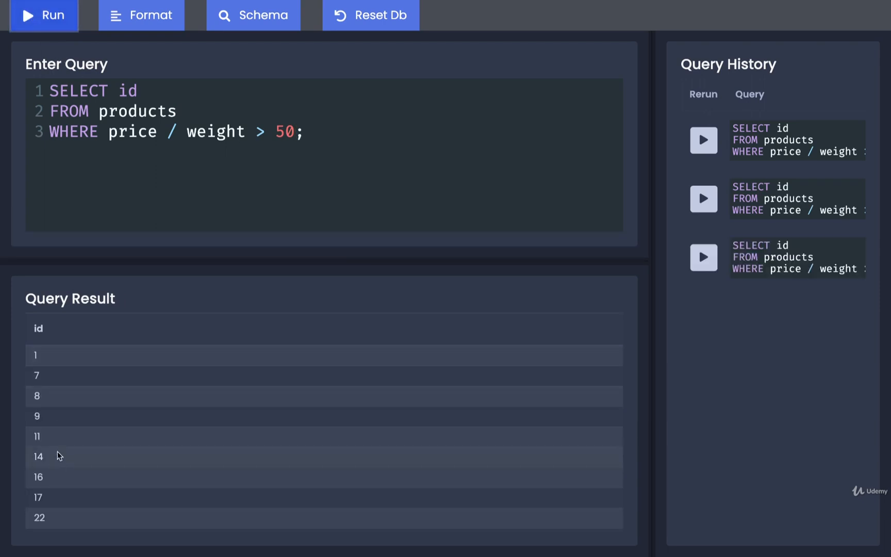
mouse_move(98, 419)
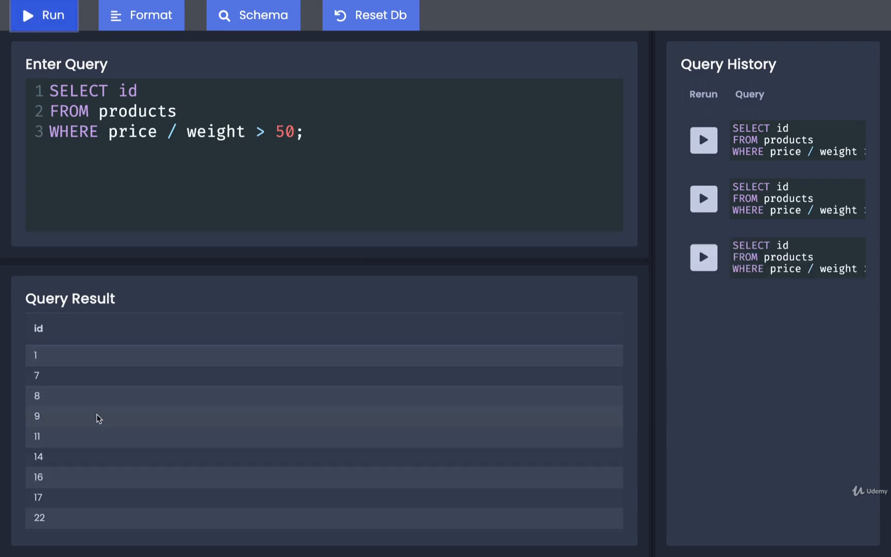
left_click(43, 14)
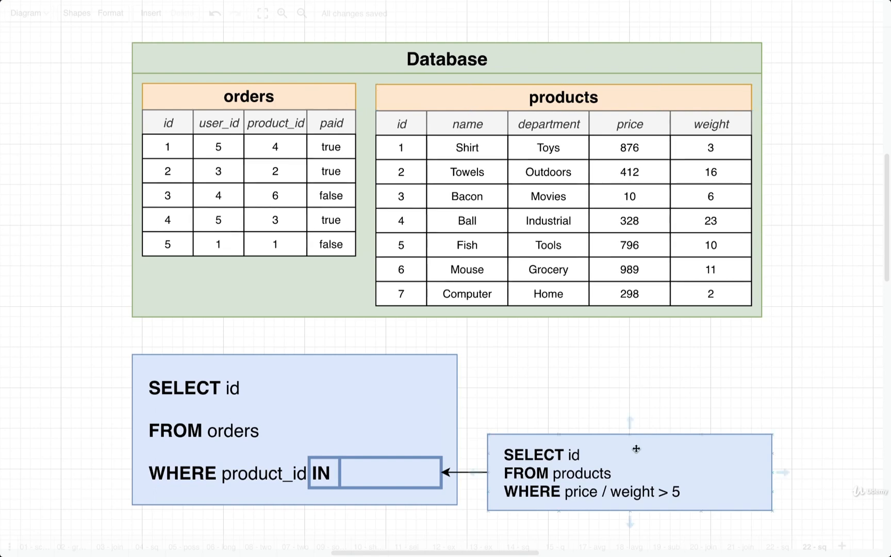
- Add a price/weight column to the products table with ratios 200, 20, 1, 20, 80, 90, 150
left_click(628, 472)
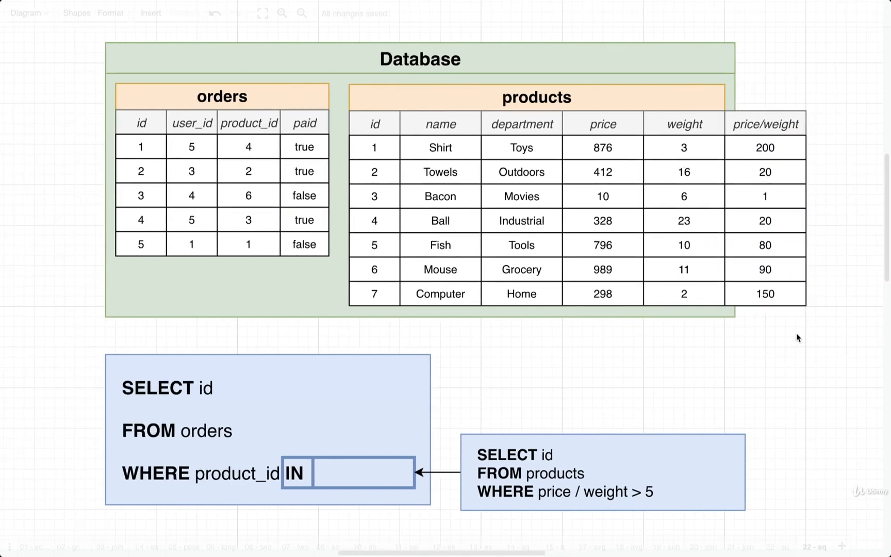
mouse_move(821, 226)
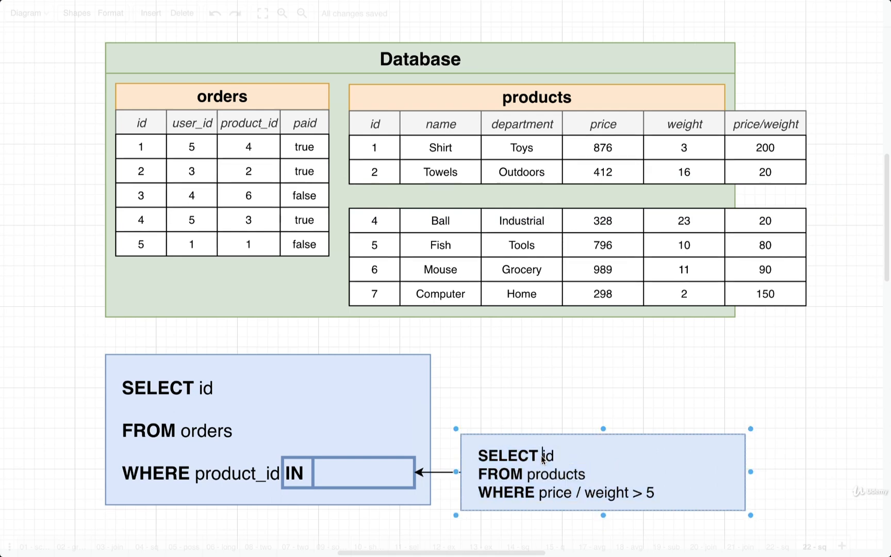
- Reduce the products table to an id column listing 1, 2, 4, 5, 6, 7
double_click(547, 455)
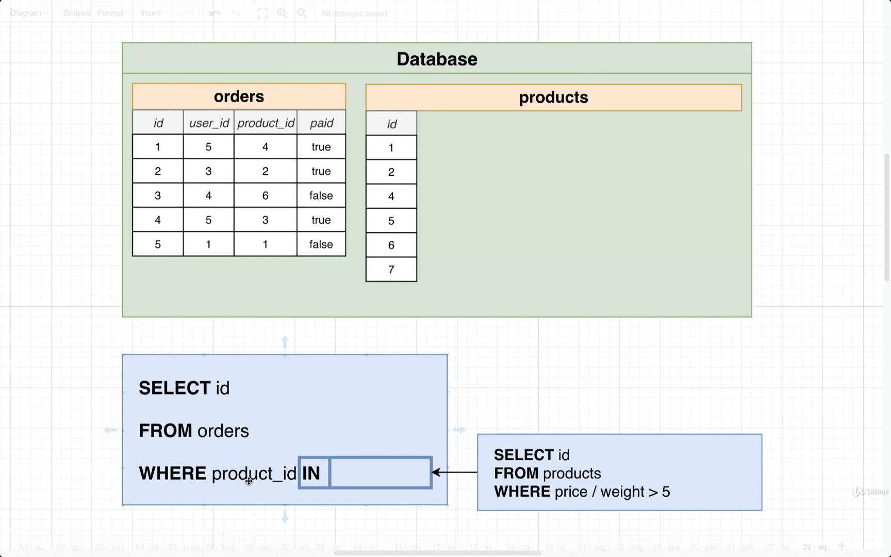
mouse_move(248, 446)
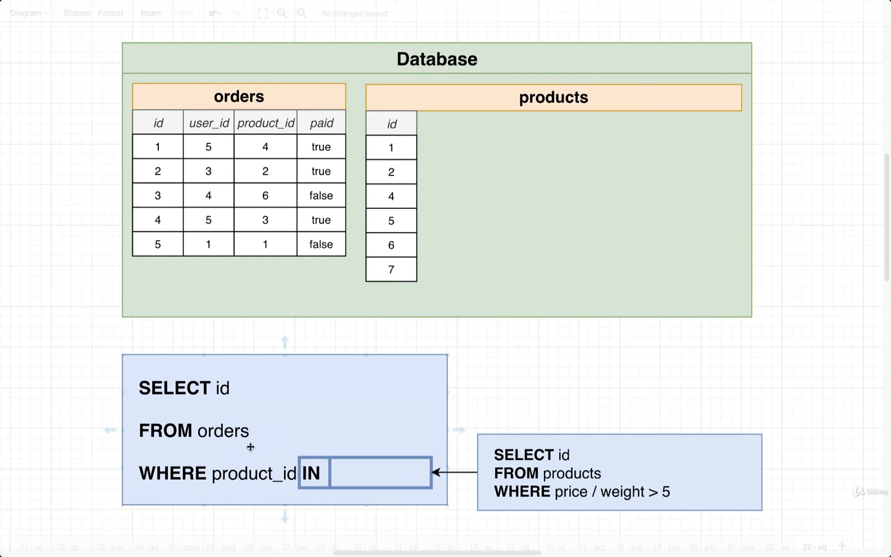
left_click(238, 95)
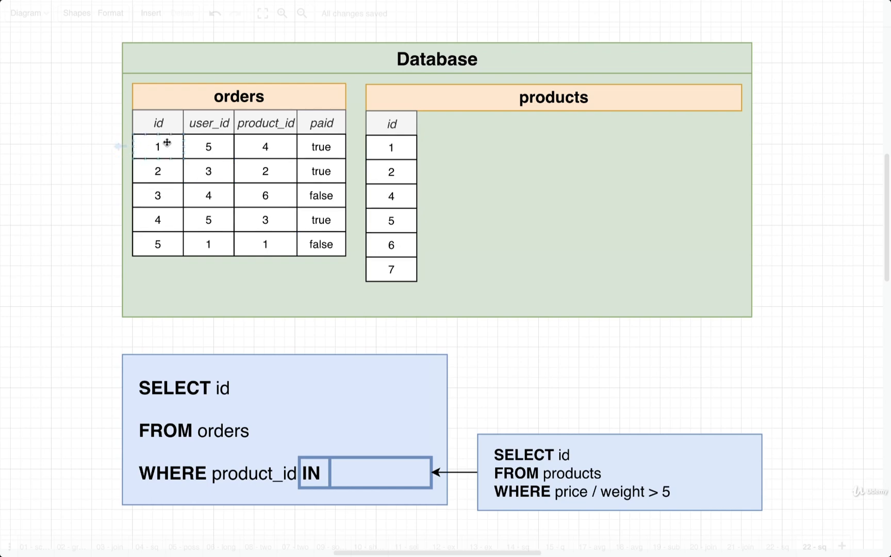
left_click(265, 147)
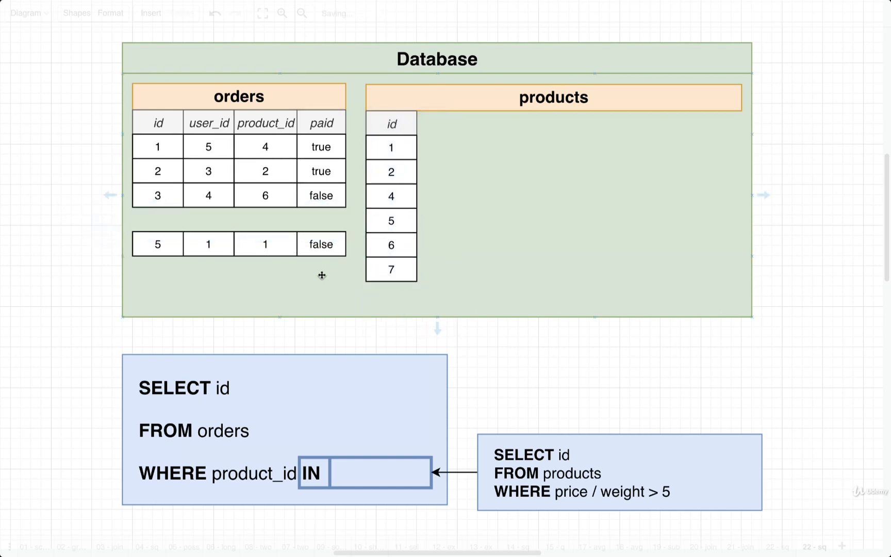
left_click(264, 243)
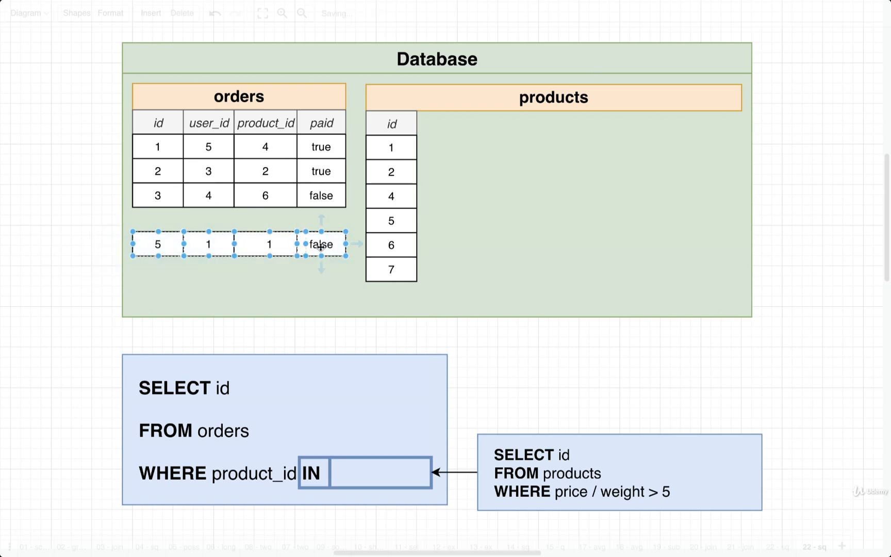
left_click(109, 226)
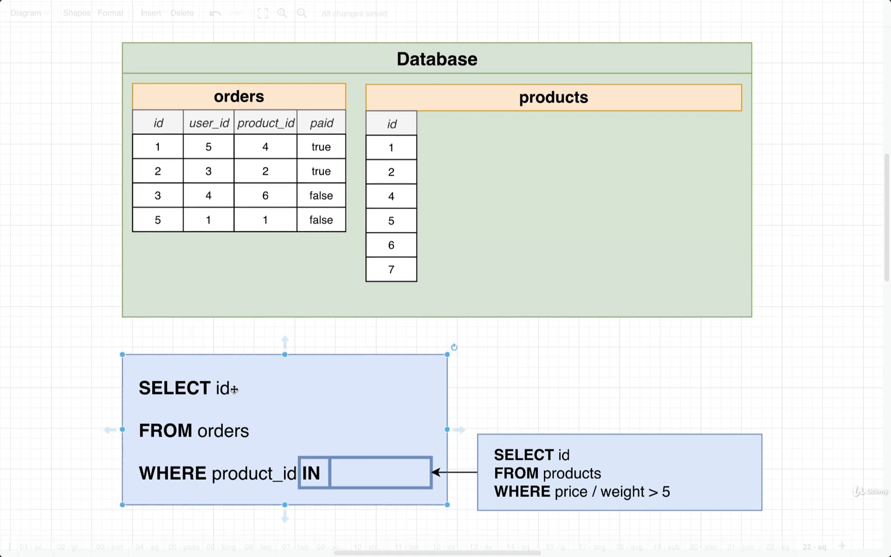
mouse_move(238, 397)
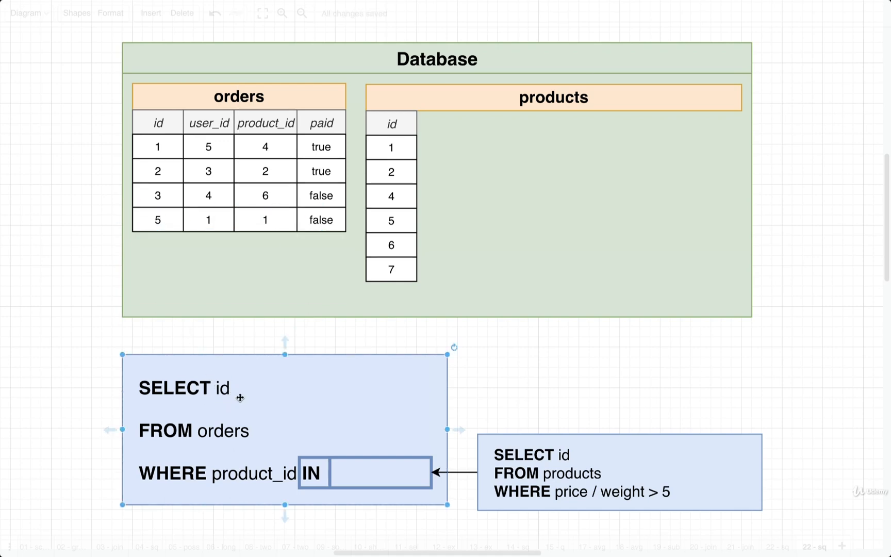
left_click(359, 333)
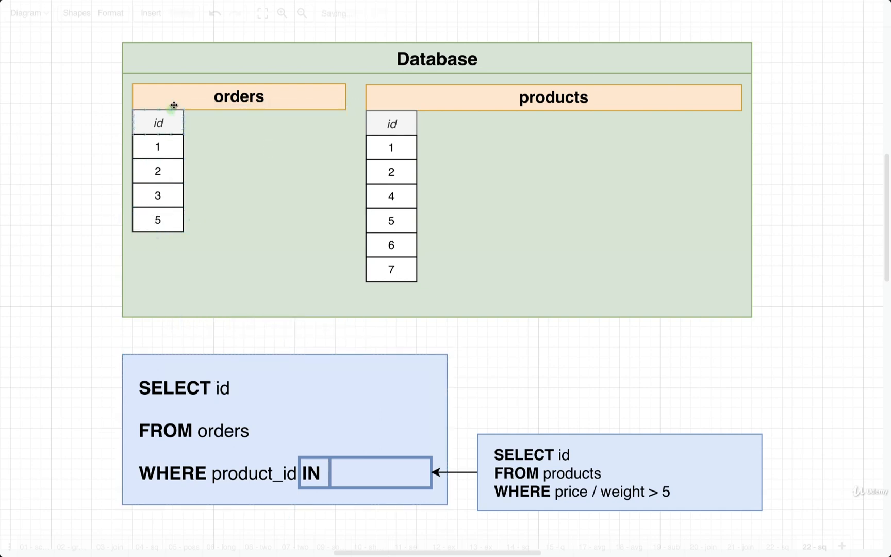
left_click(238, 97)
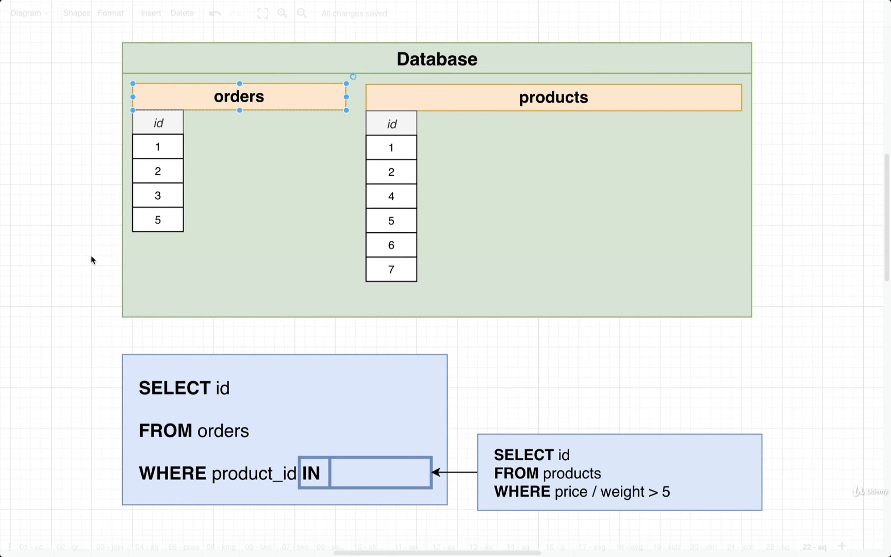
left_click(81, 259)
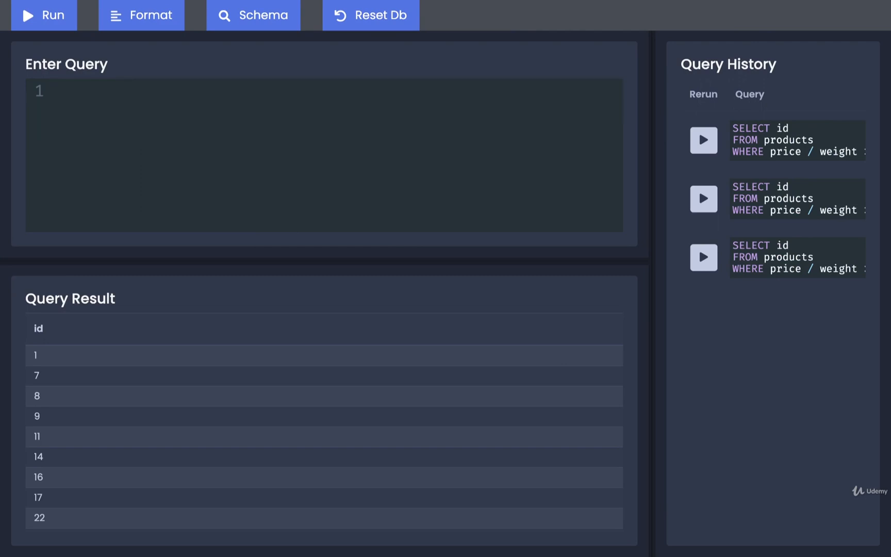
- Write the outer query SELECT id FROM orders WHERE product_id IN ( with the subquery on its own line
type("SELECT id")
type("FROM orders")
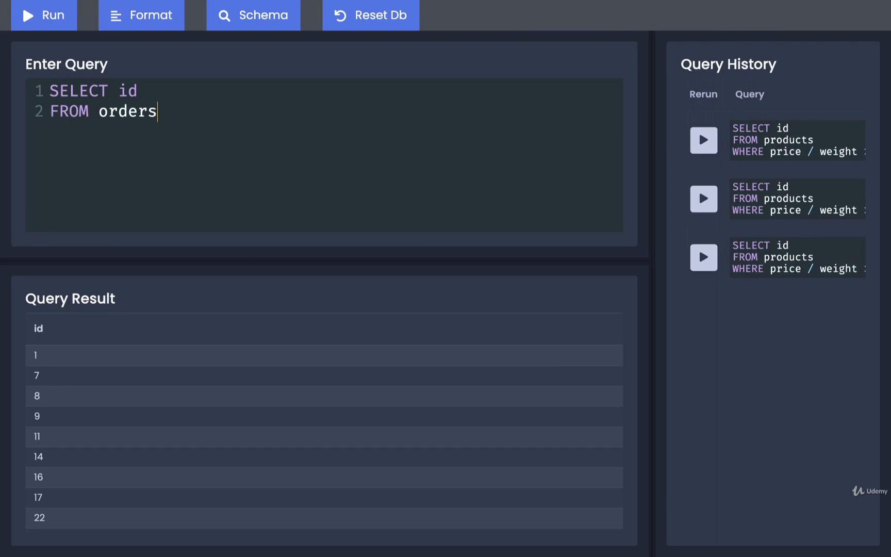
key("enter")
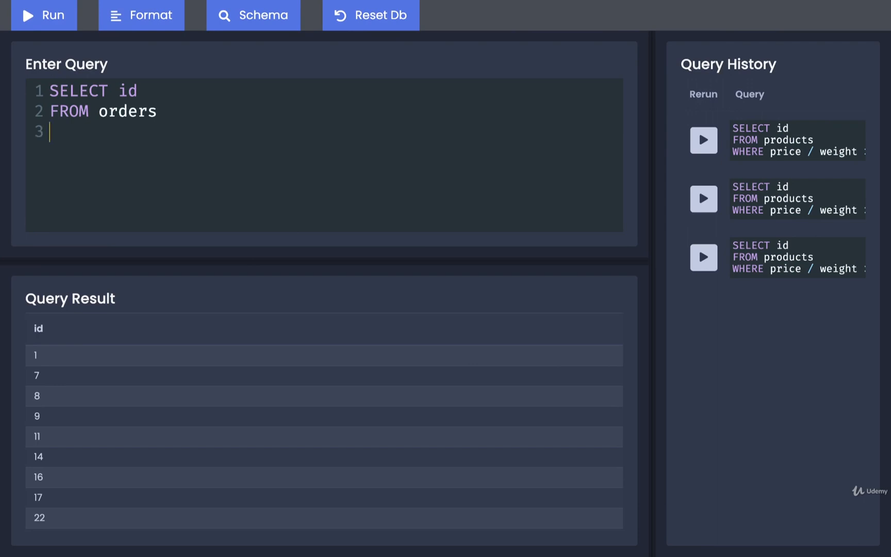
type("WHERE produc")
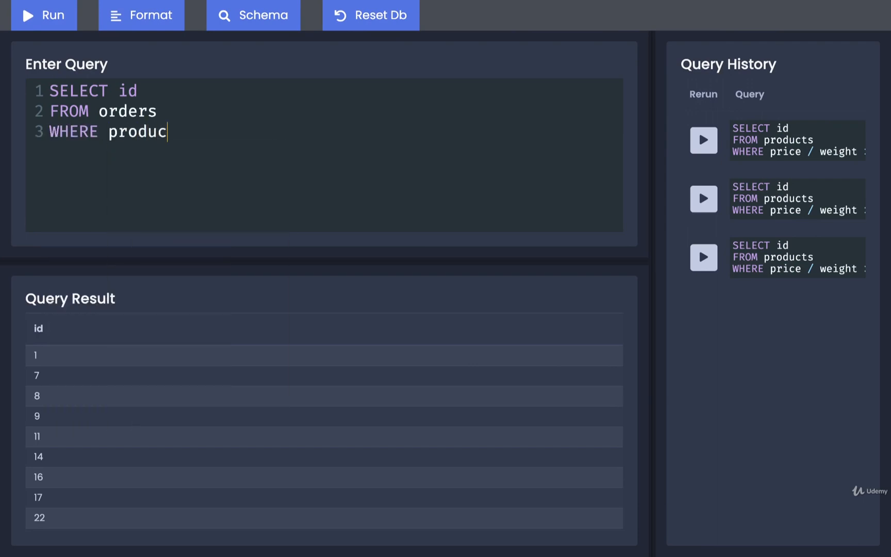
type("t_id")
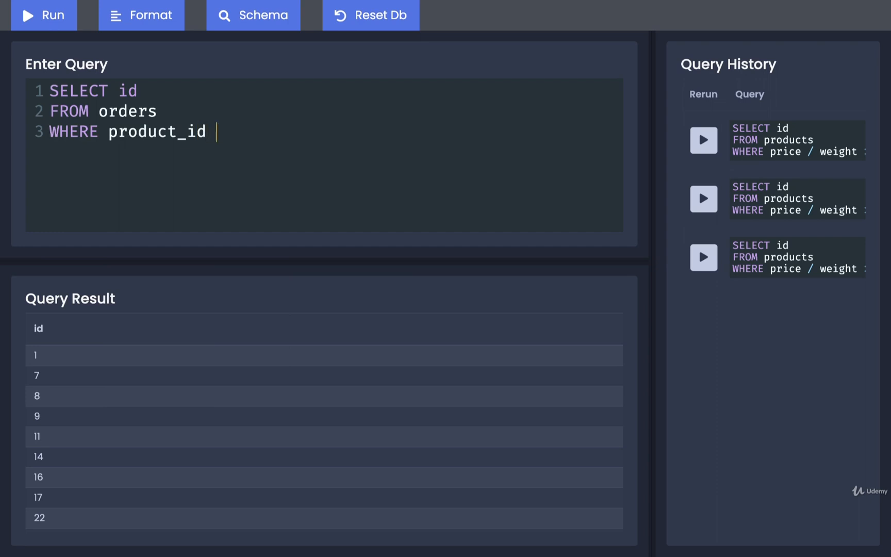
type("IN")
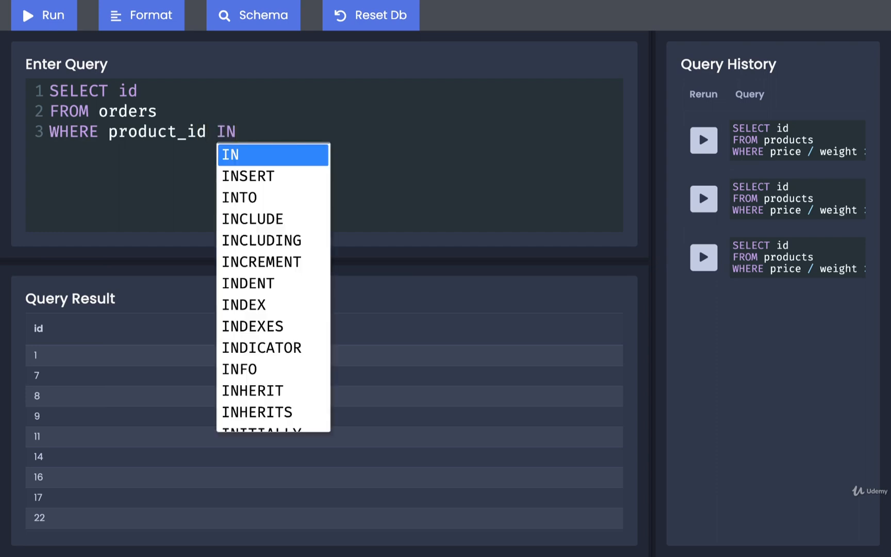
type("(")
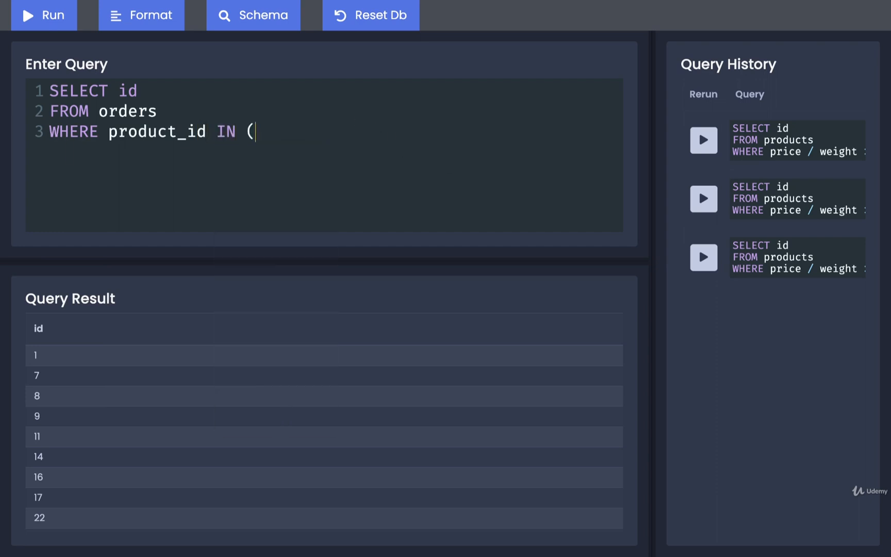
key("Enter")
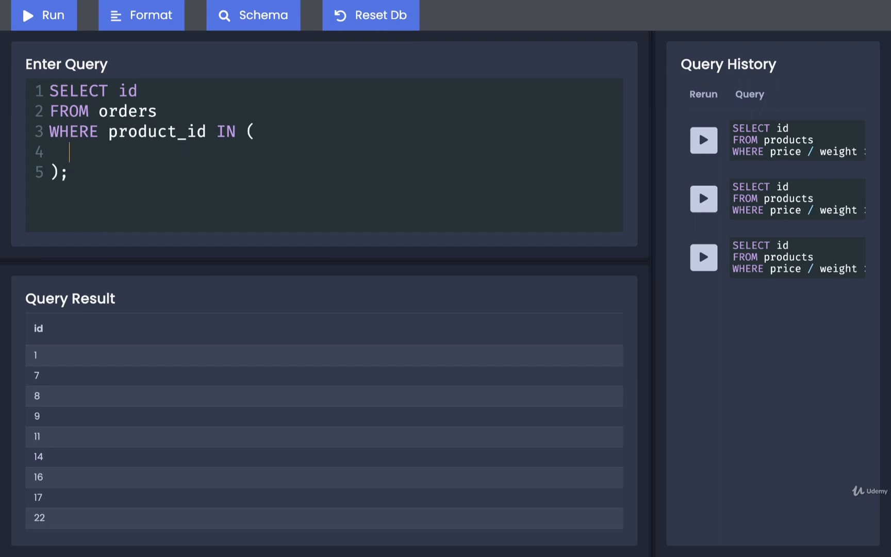
- Fill in the subquery SELECT id FROM products WHERE price / weight > 50 and run the full query
type("SELECT pr")
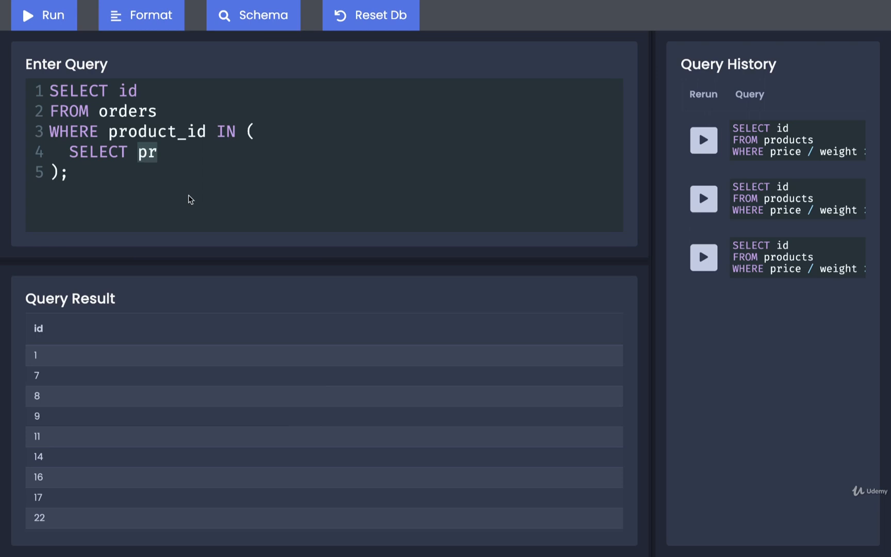
type("id FROM produc")
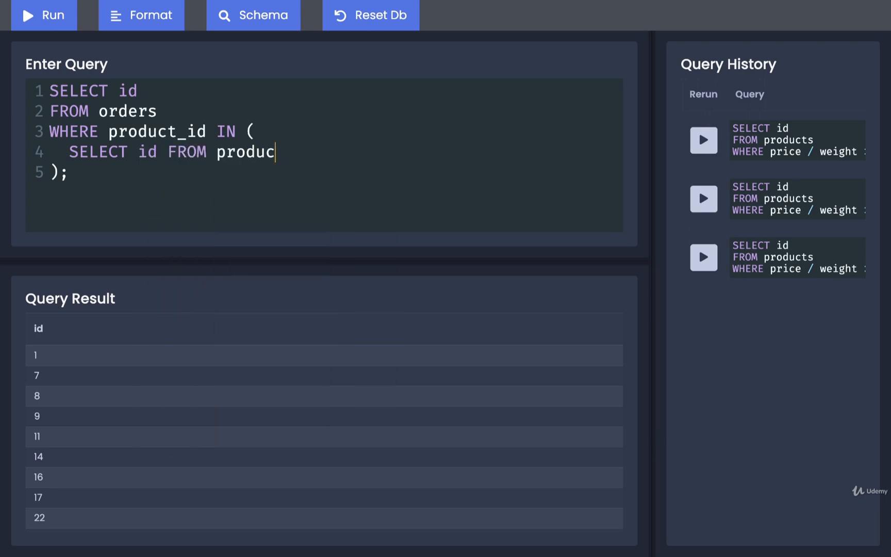
type("ts WHERE")
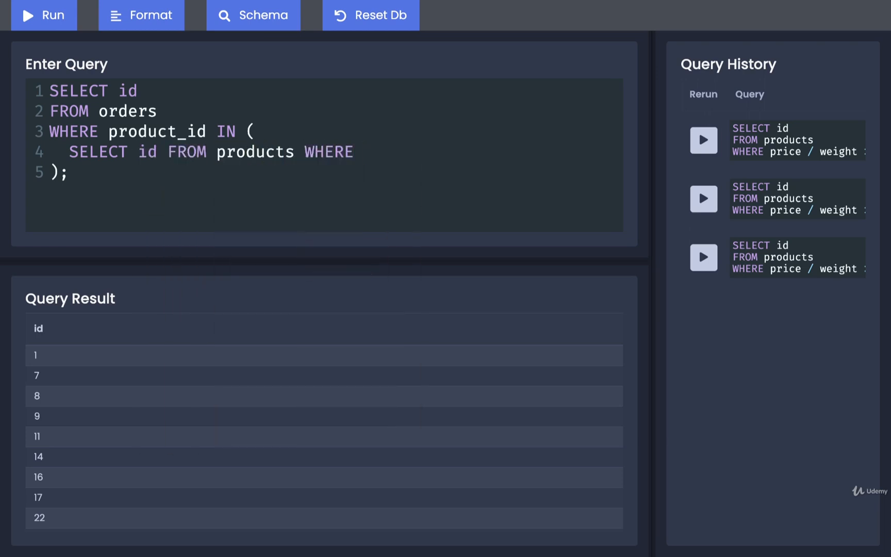
type("price /")
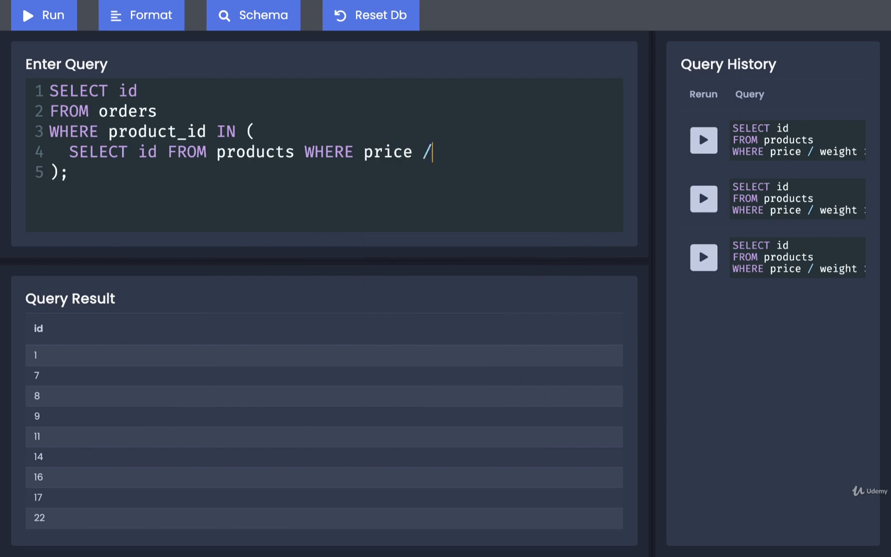
type("weight > 5")
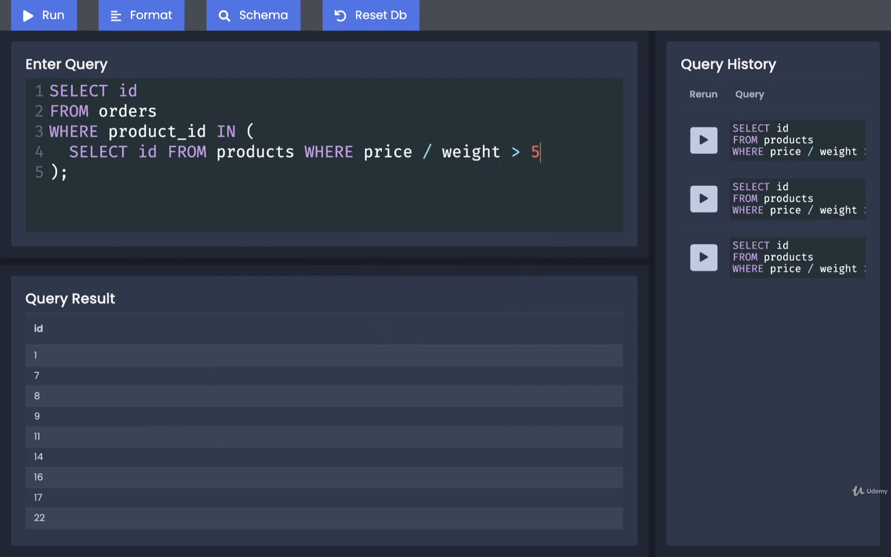
type("0")
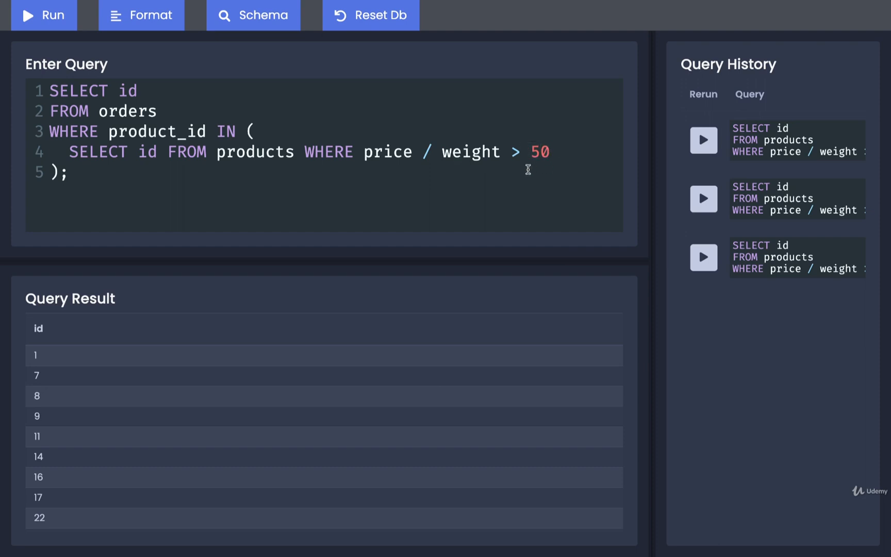
left_click(43, 14)
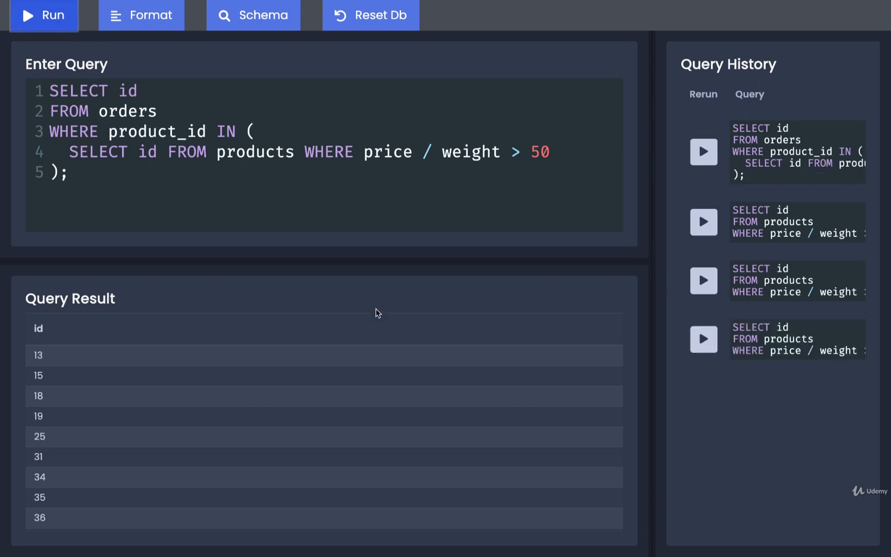
mouse_move(38, 363)
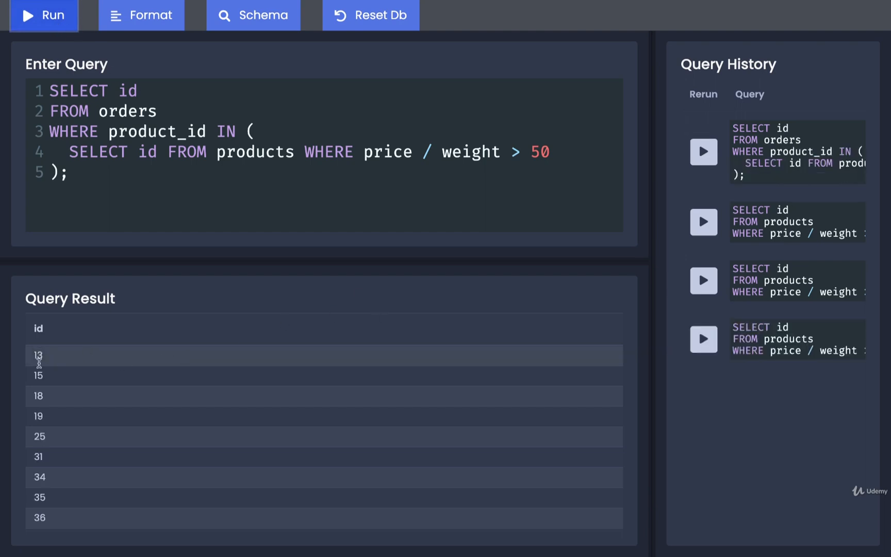
mouse_move(48, 488)
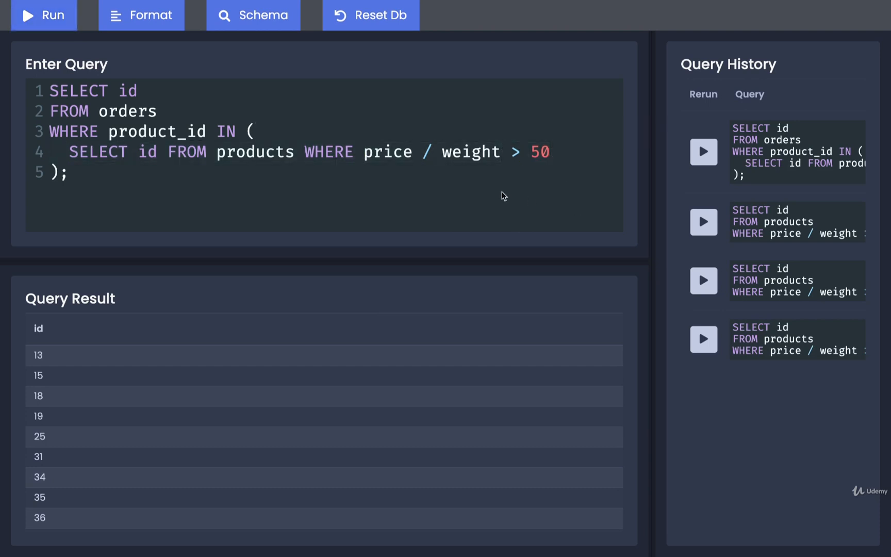
left_click(230, 131)
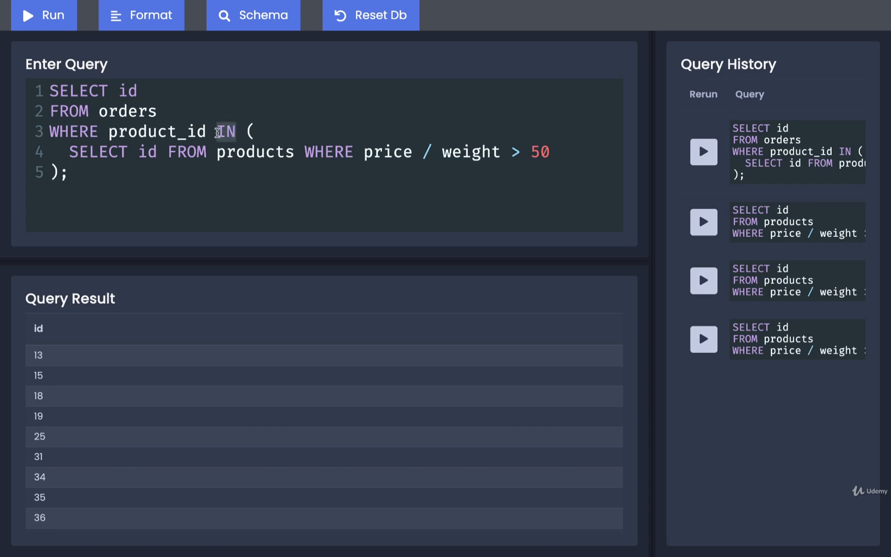
left_click_drag(218, 131, 213, 151)
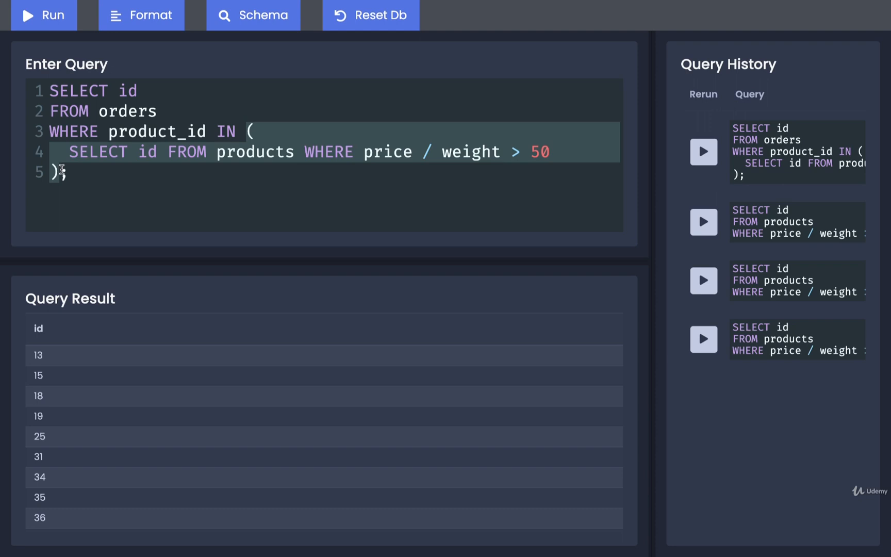
mouse_move(120, 202)
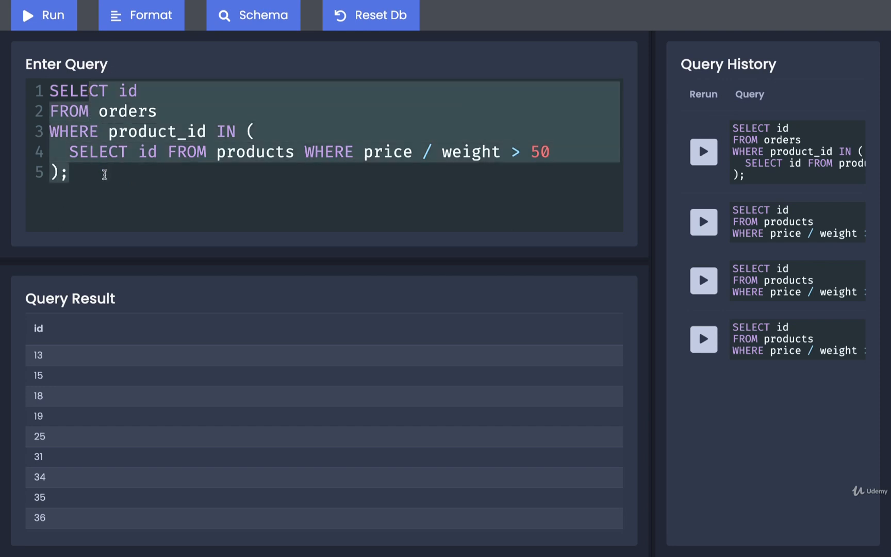
mouse_move(141, 197)
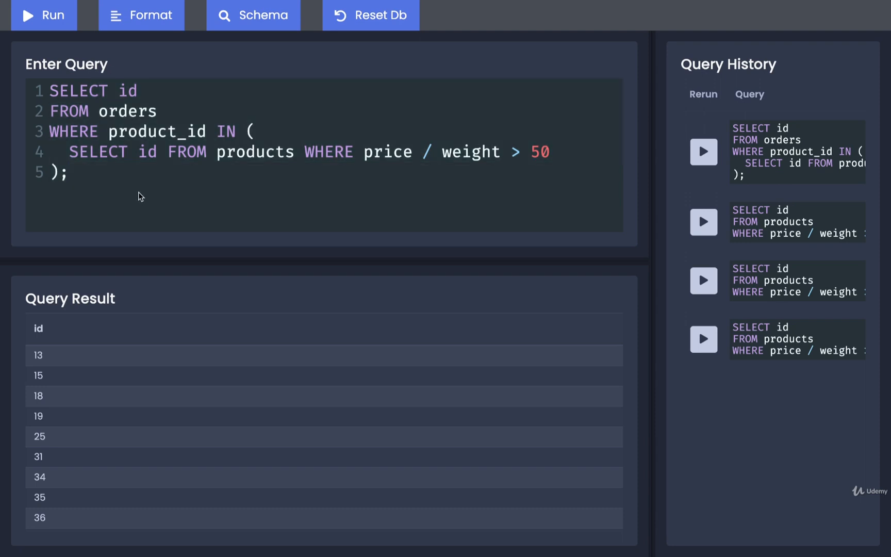
left_click_drag(305, 152, 551, 151)
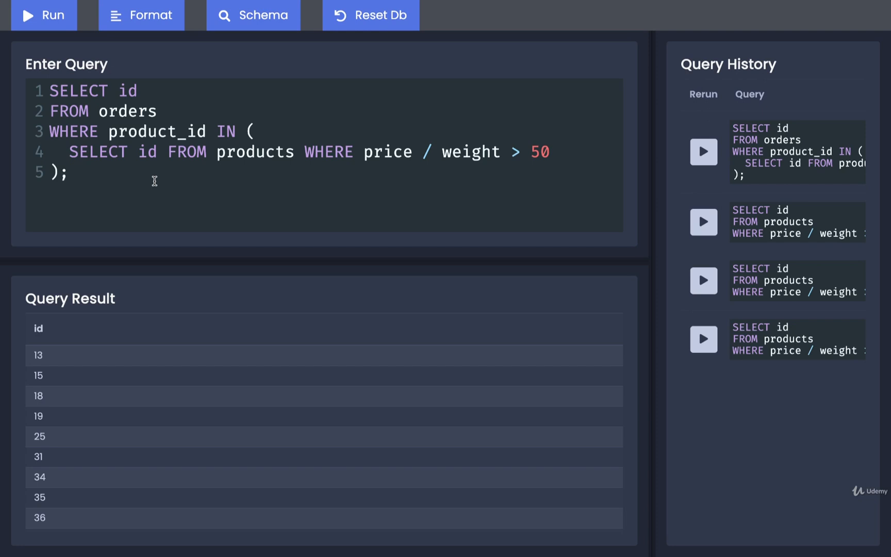
double_click(226, 131)
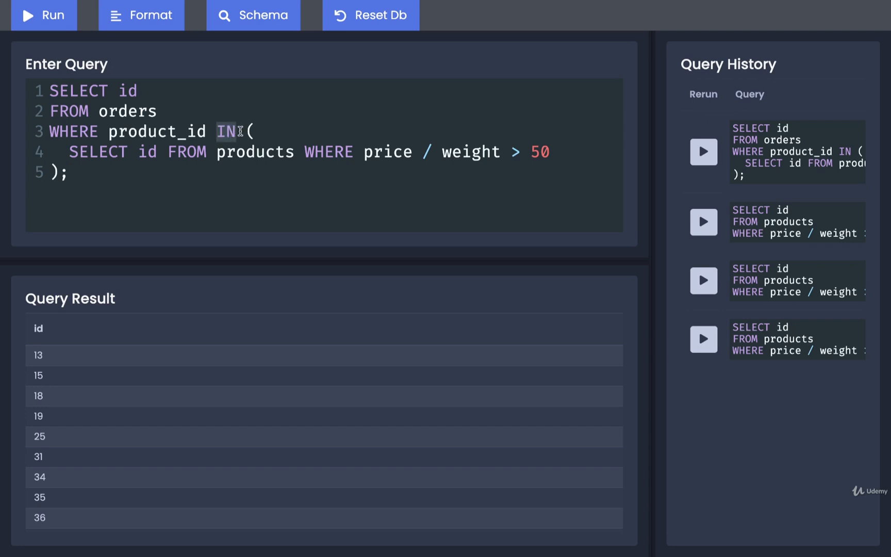